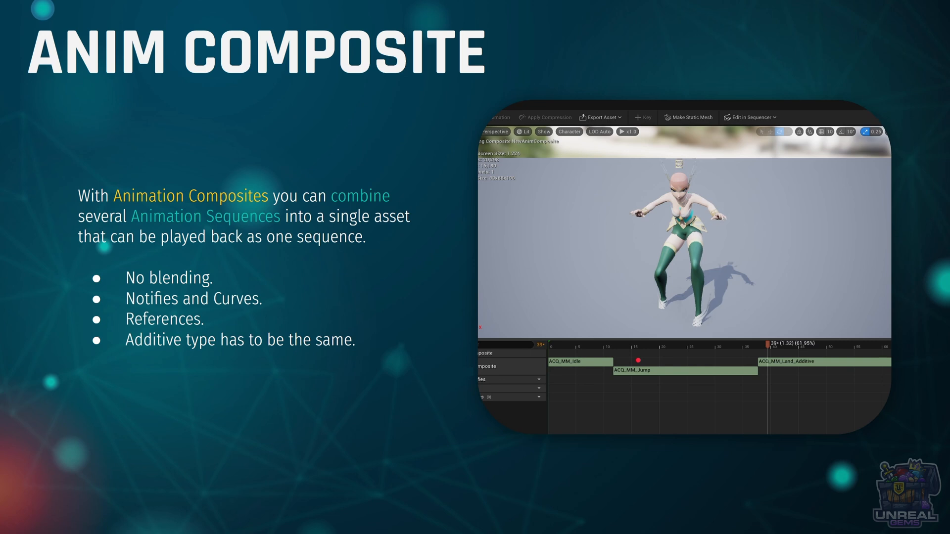
mouse_move(397, 283)
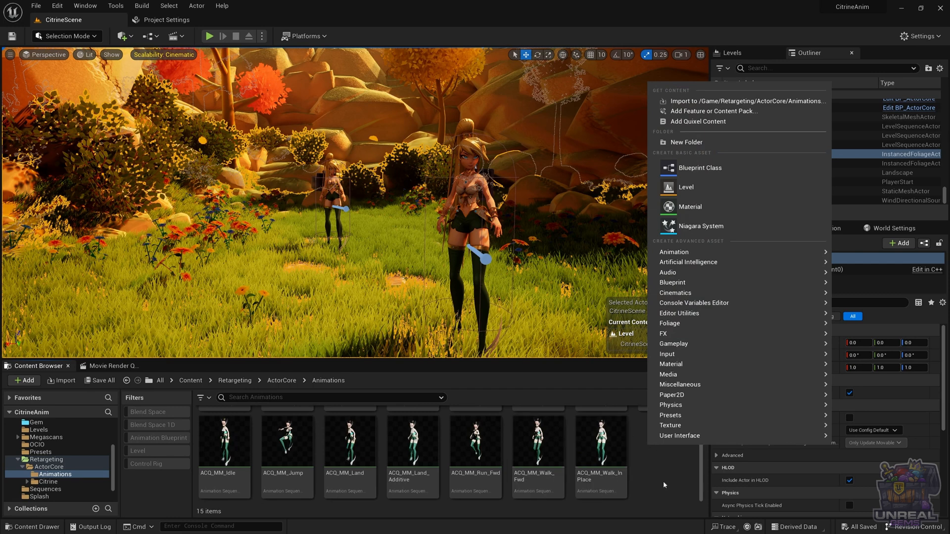
mouse_move(674, 253)
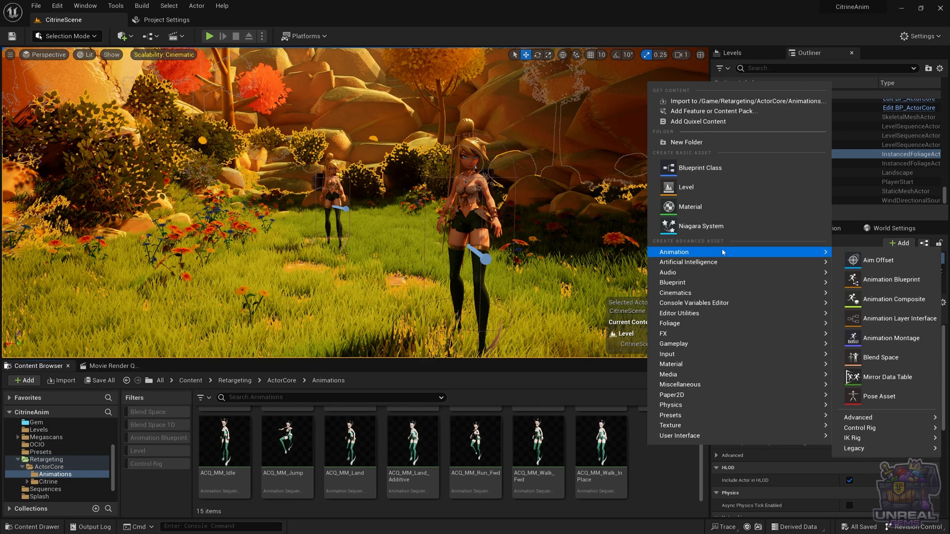
mouse_move(902, 299)
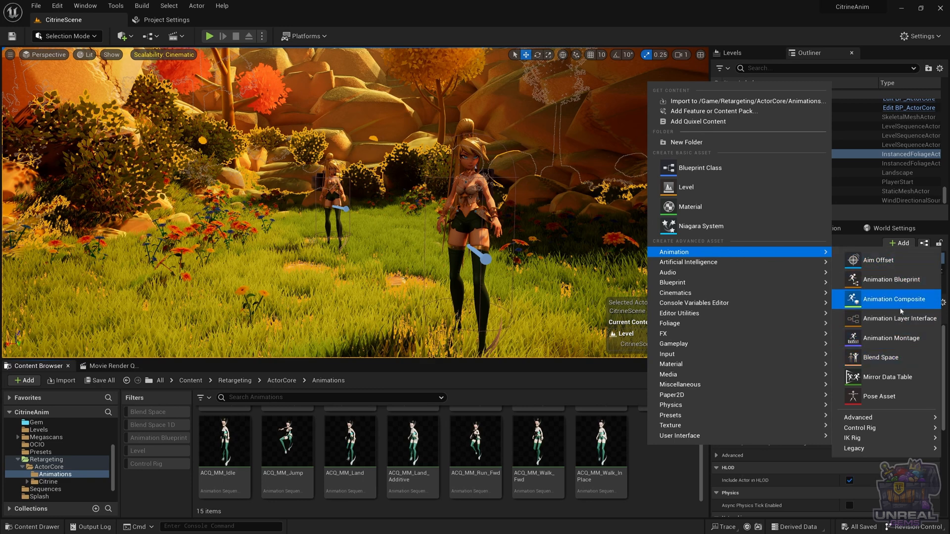
Step: Add an Animation Composite in the Animations folder and name it AC_Jump
click(891, 299)
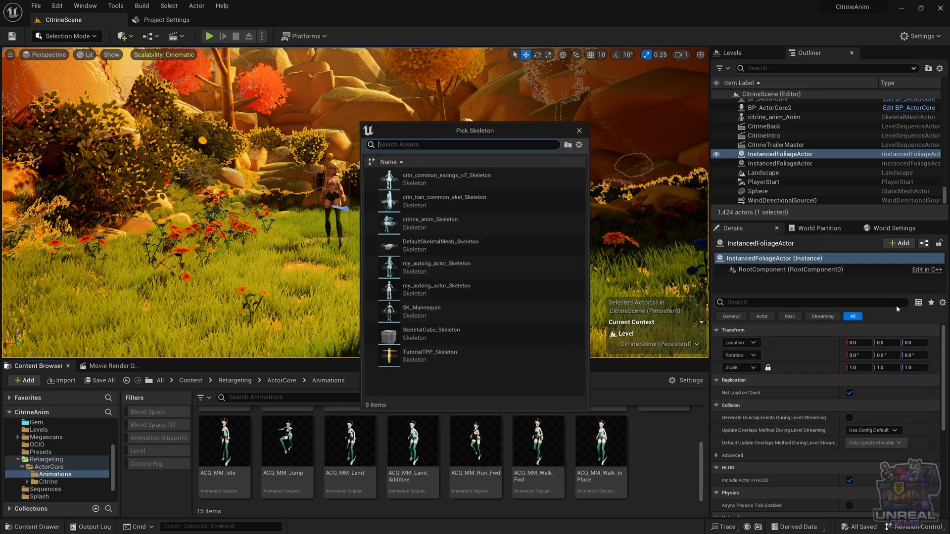
mouse_move(443, 312)
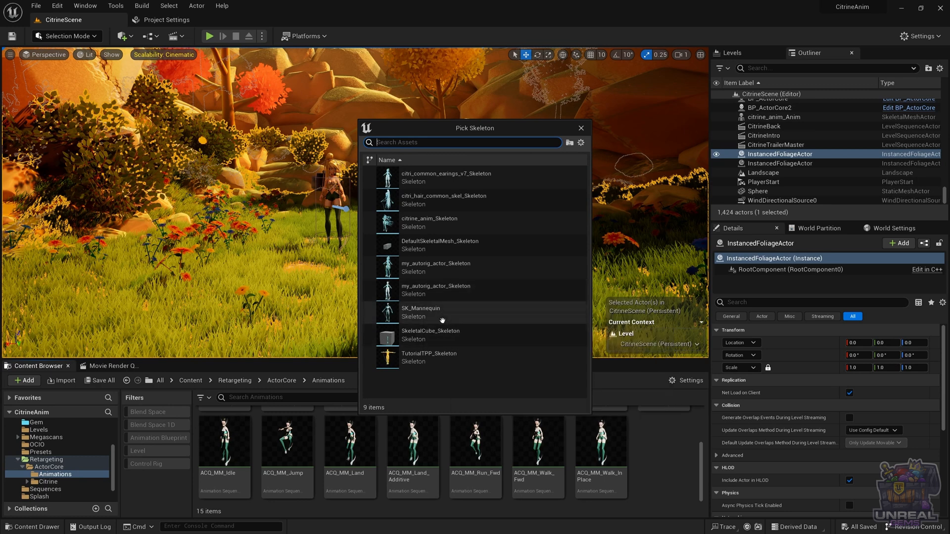
mouse_move(437, 290)
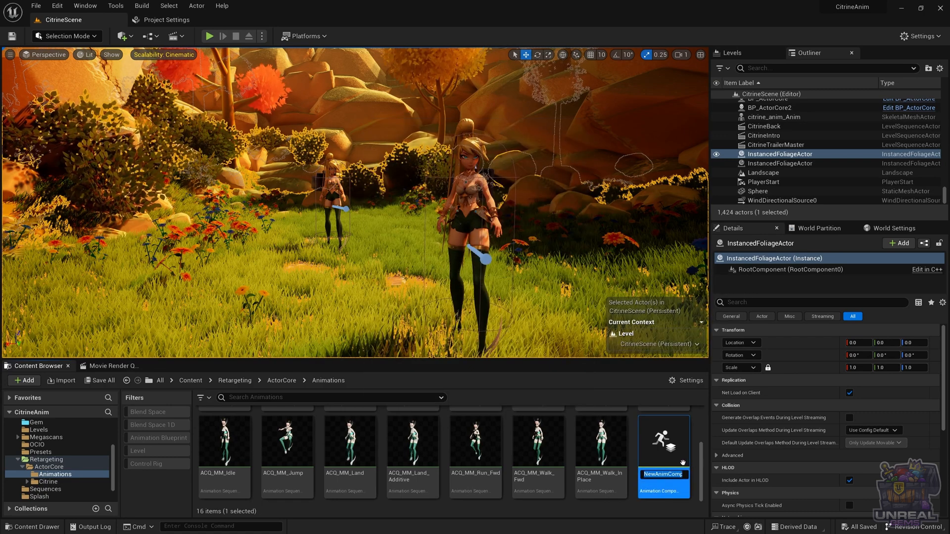
text(AC)
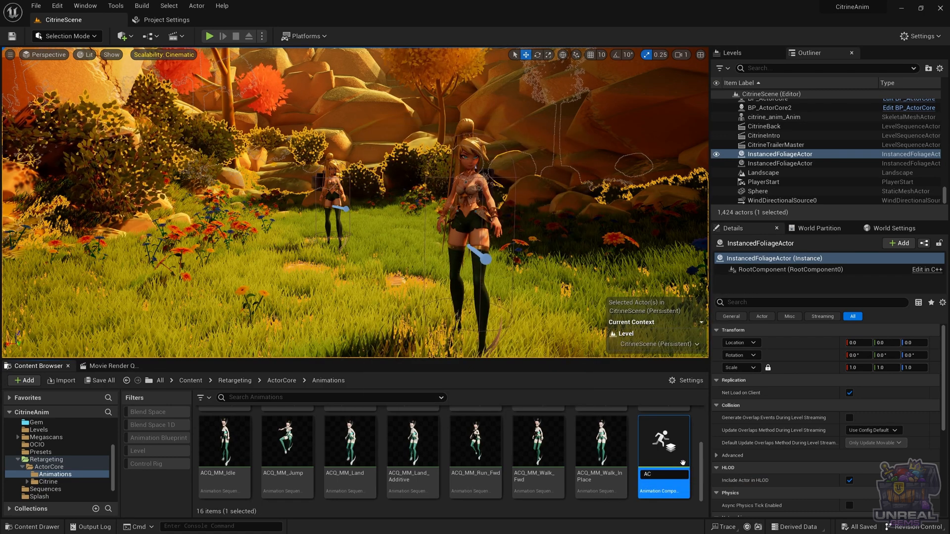
text(_)
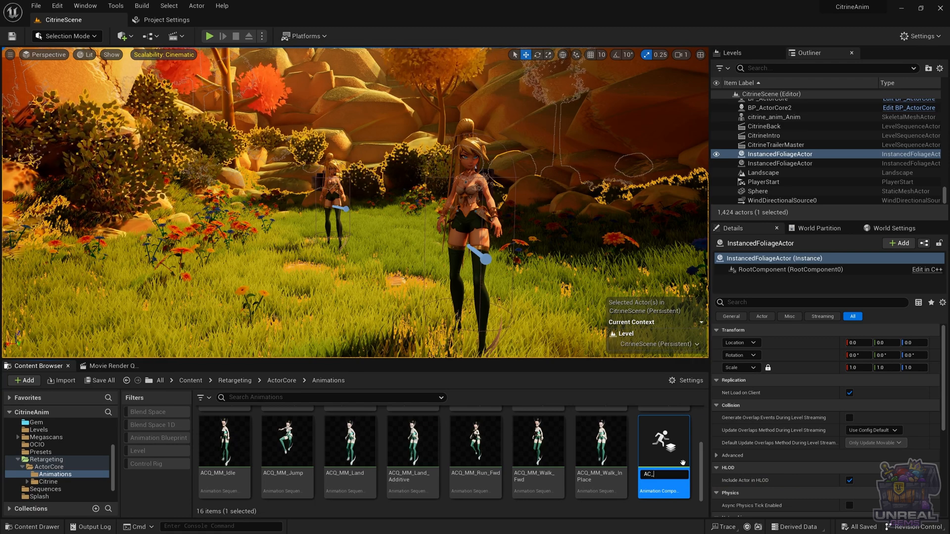
text(Jump)
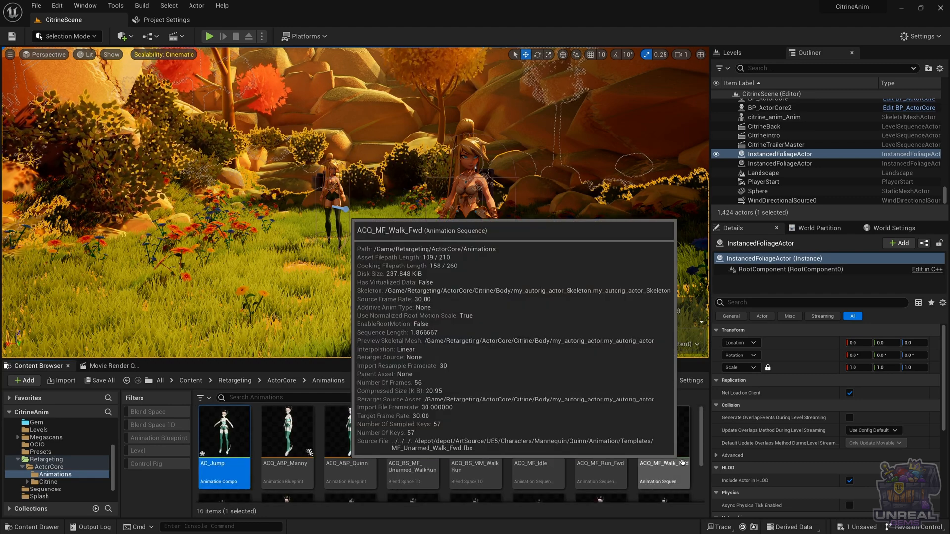
Step: Open AC_Jump and place ACQ_MM_Idle then ACQ_MM_Jump on the composite track
double_click(223, 431)
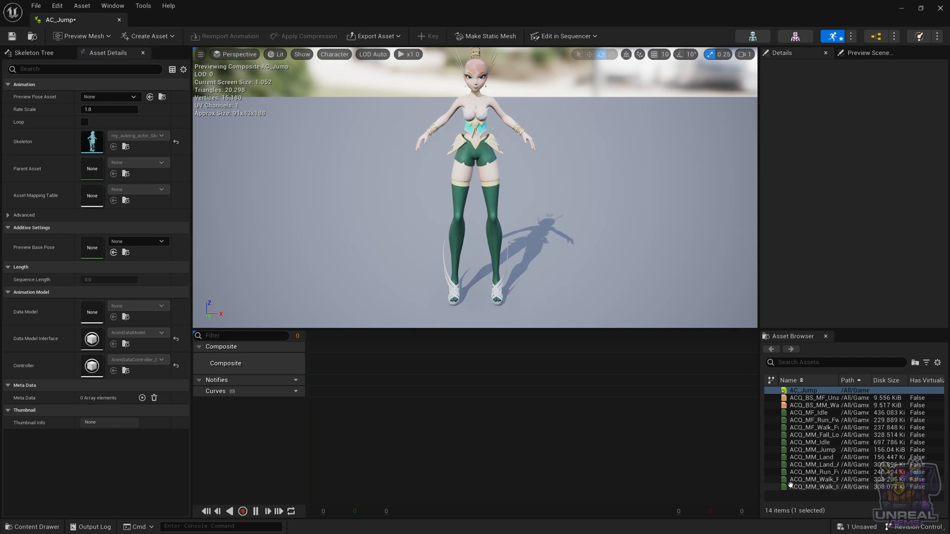
mouse_move(811, 450)
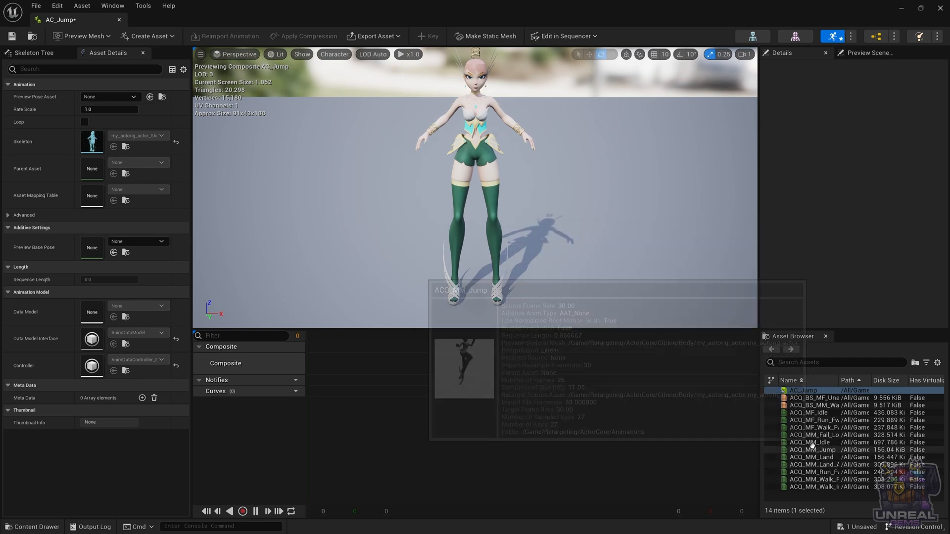
click(807, 442)
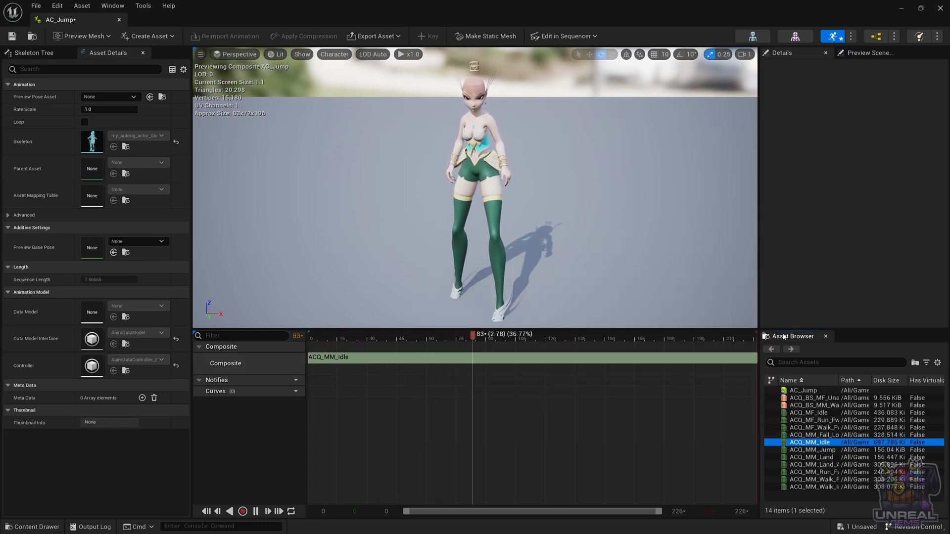
click(112, 6)
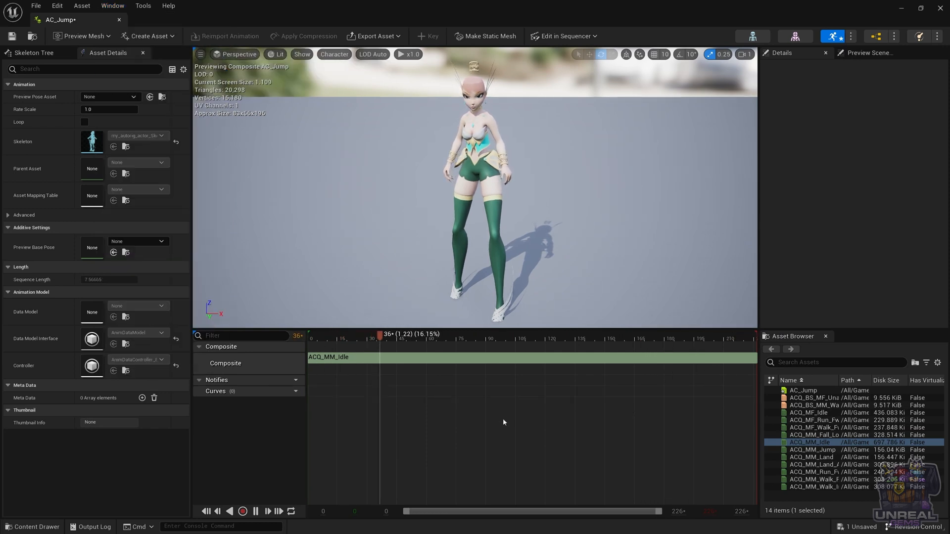
click(497, 333)
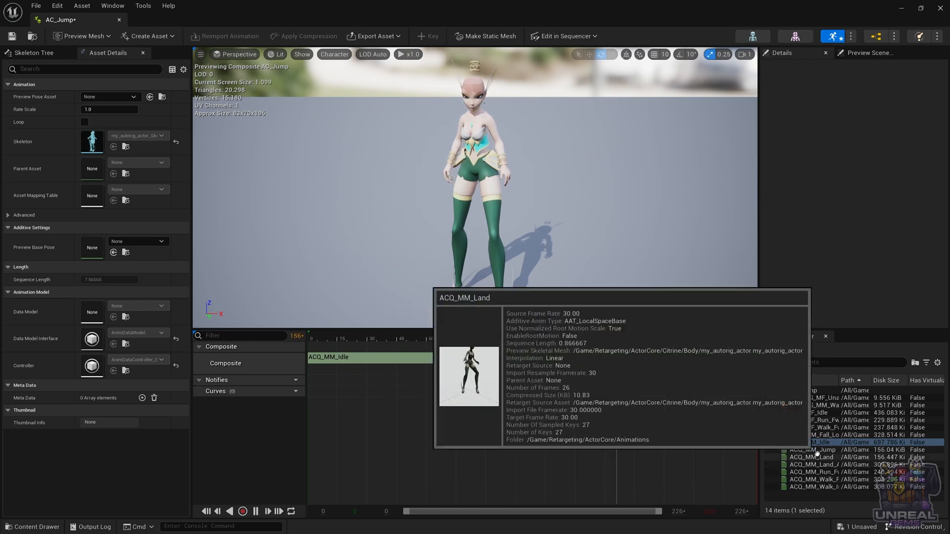
click(819, 449)
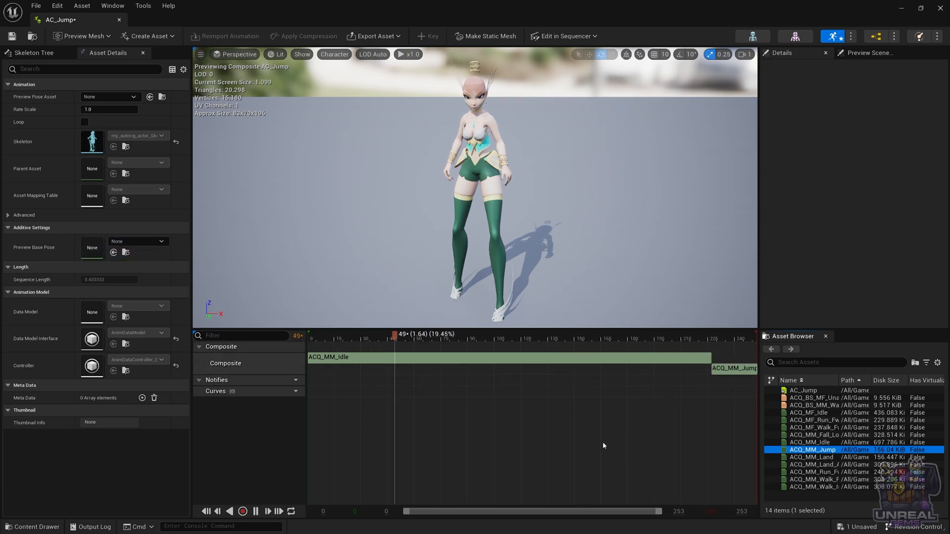
Step: Shorten the ACQ_MM_Idle clip so the composite runs about 1.94 seconds
click(502, 334)
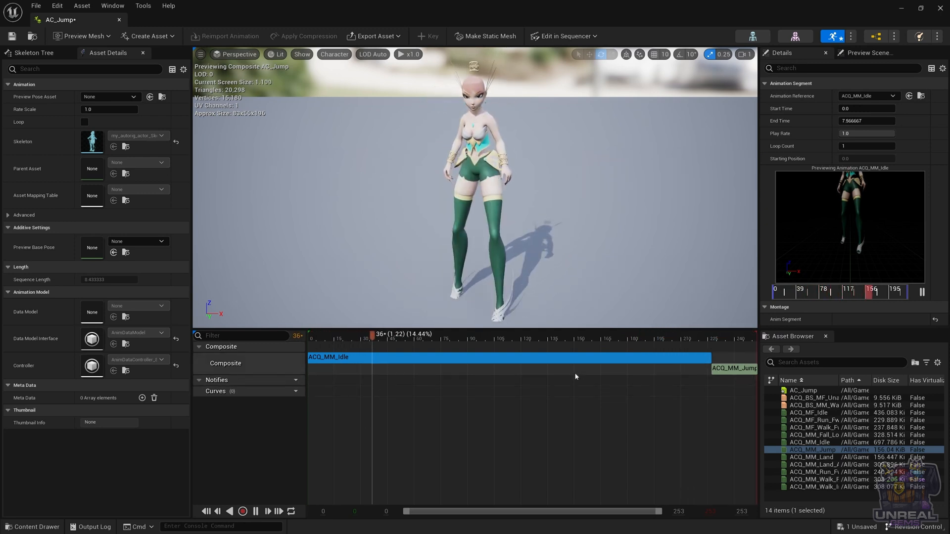
drag(371, 334, 481, 334)
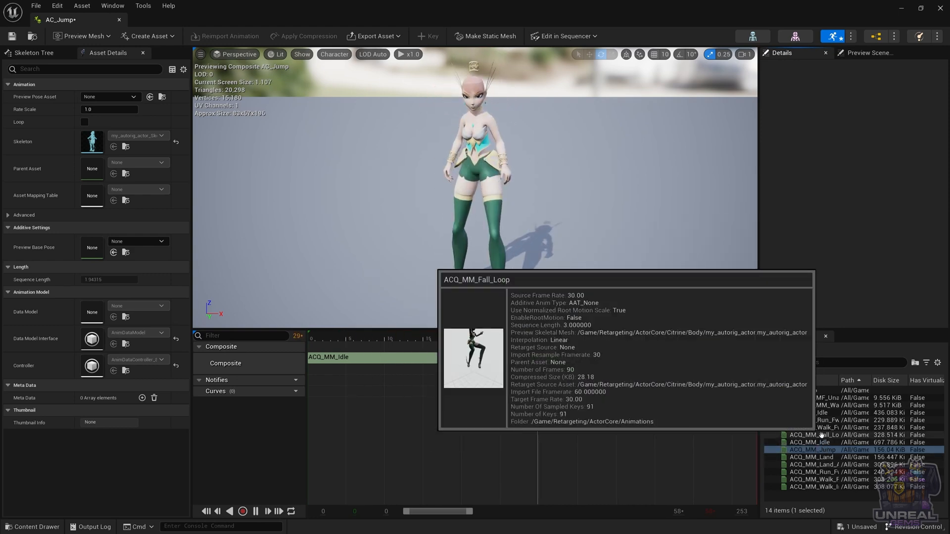
Step: Append ACQ_MM_Fall_Loop and ACQ_MM_Land_Additive after the jump, reaching about 3.27 seconds
click(814, 434)
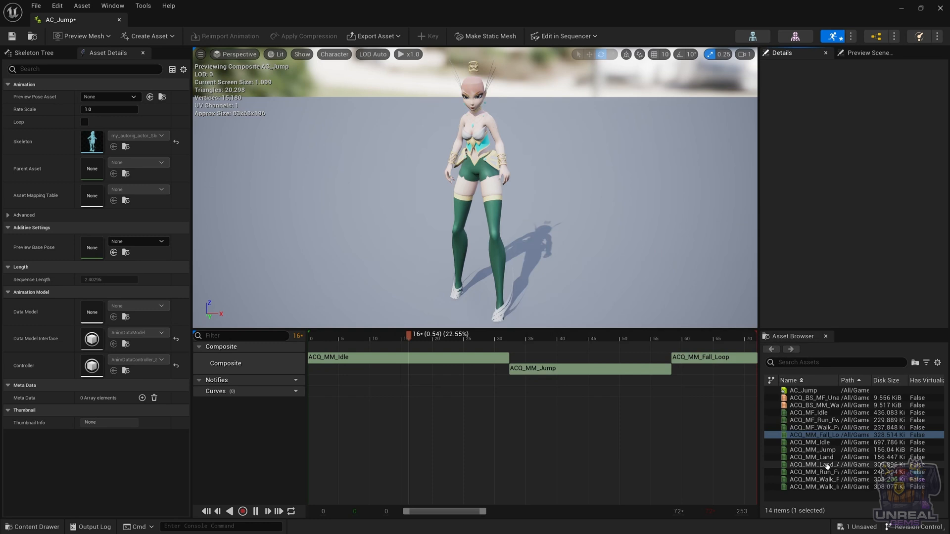
click(812, 465)
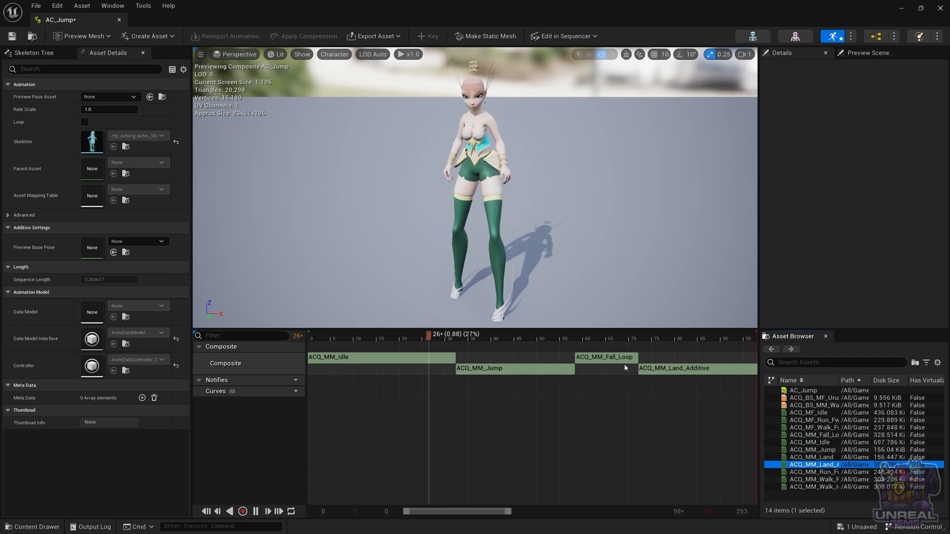
drag(429, 333, 702, 333)
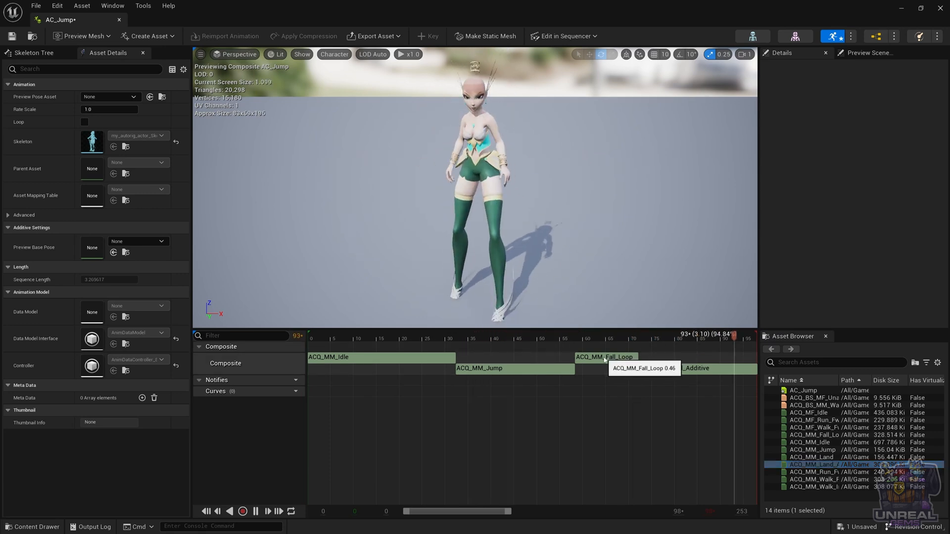
click(604, 358)
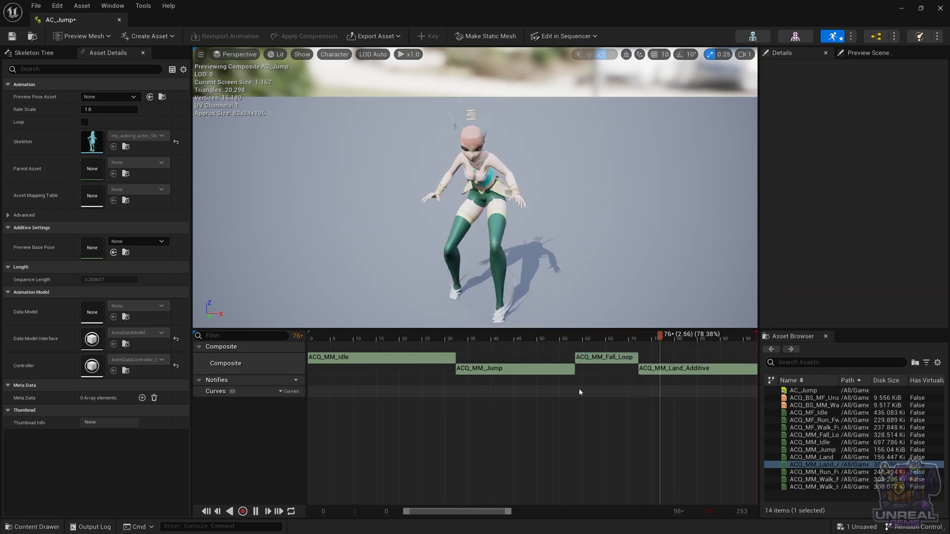
click(603, 358)
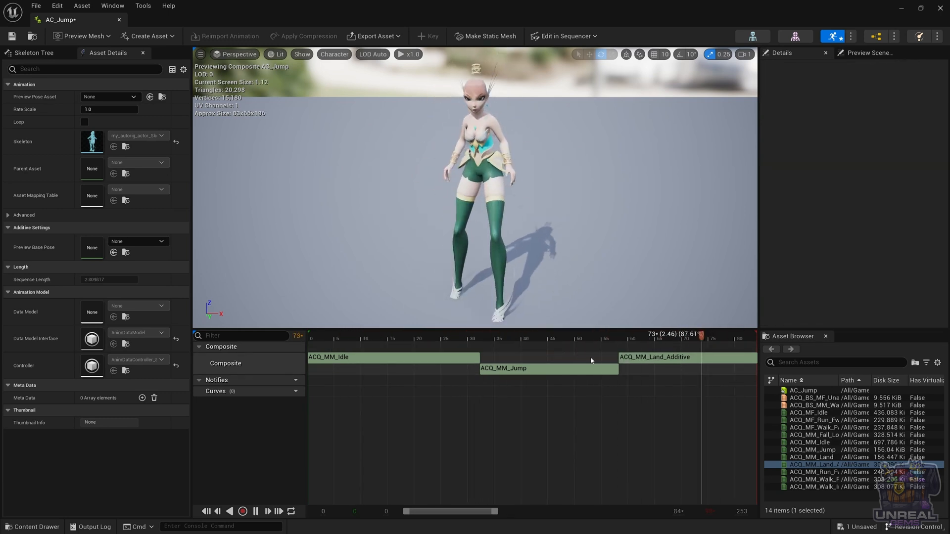
drag(700, 334, 579, 334)
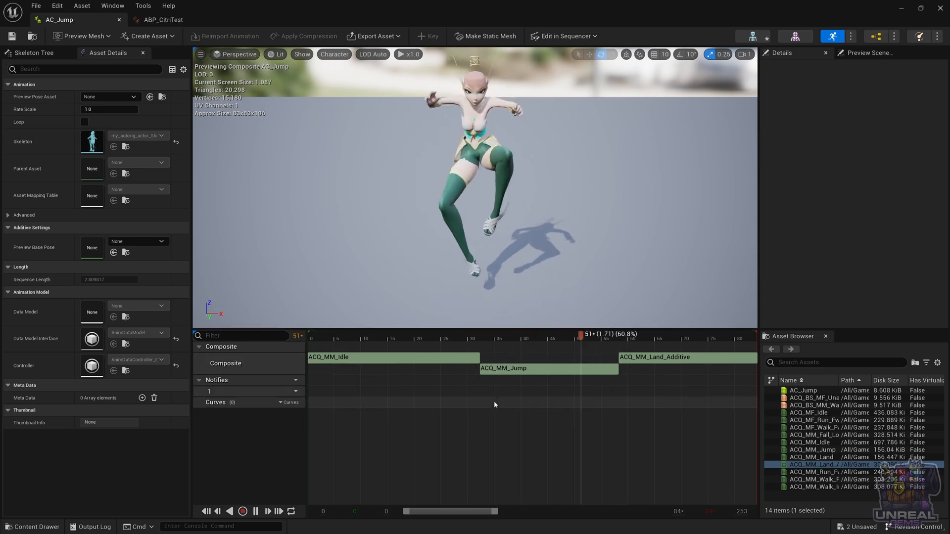
click(459, 333)
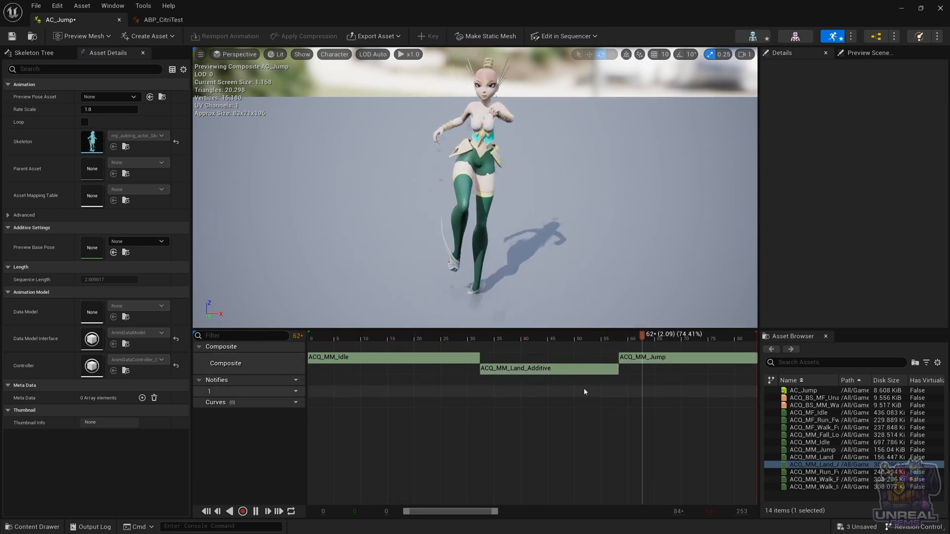
drag(643, 334, 512, 333)
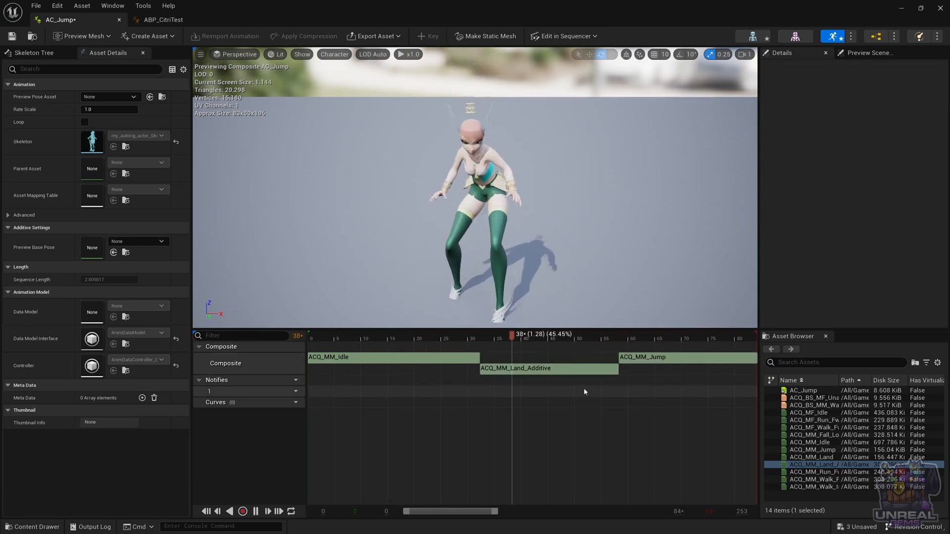
click(639, 357)
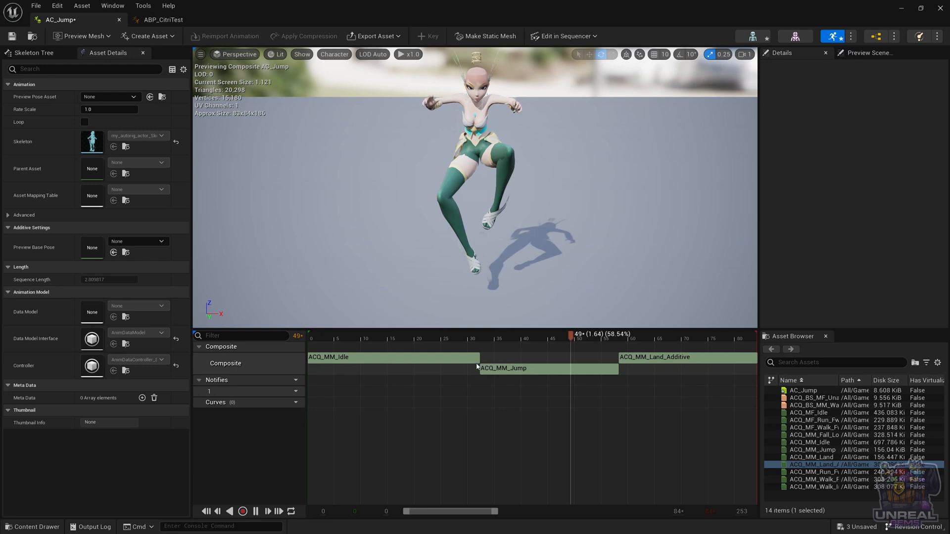
click(446, 334)
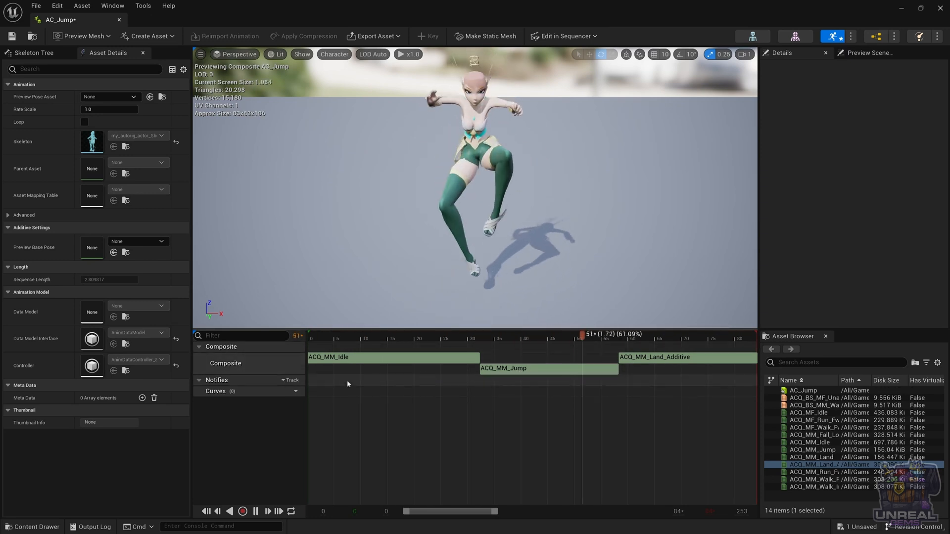
right_click(349, 384)
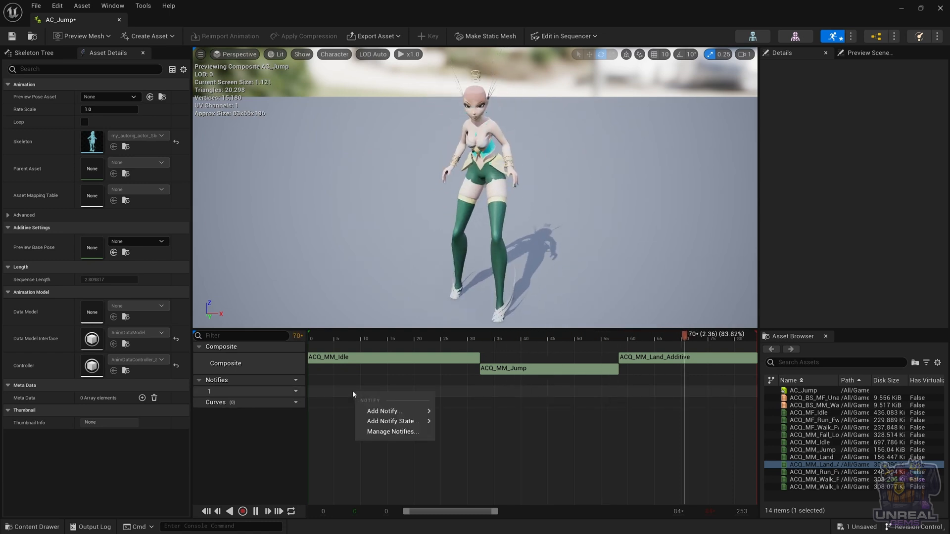
click(384, 411)
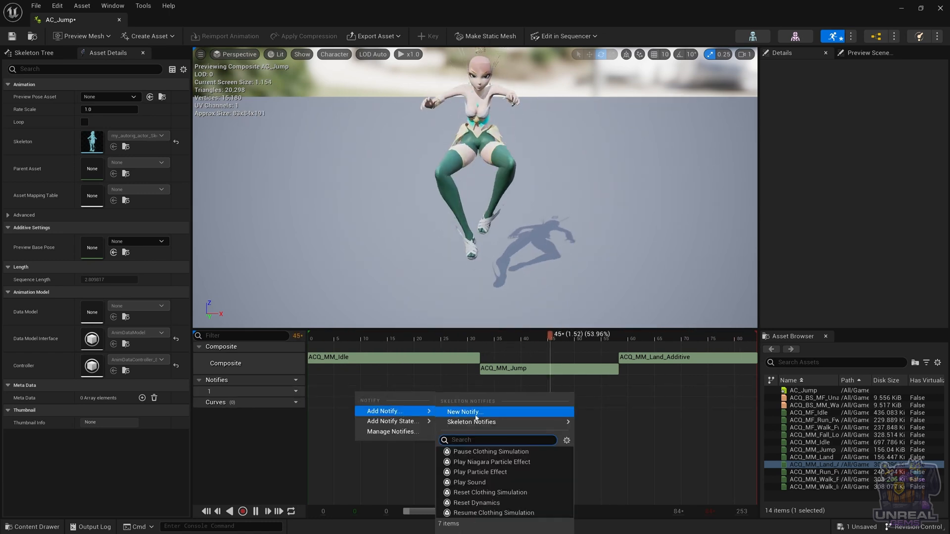
click(464, 412)
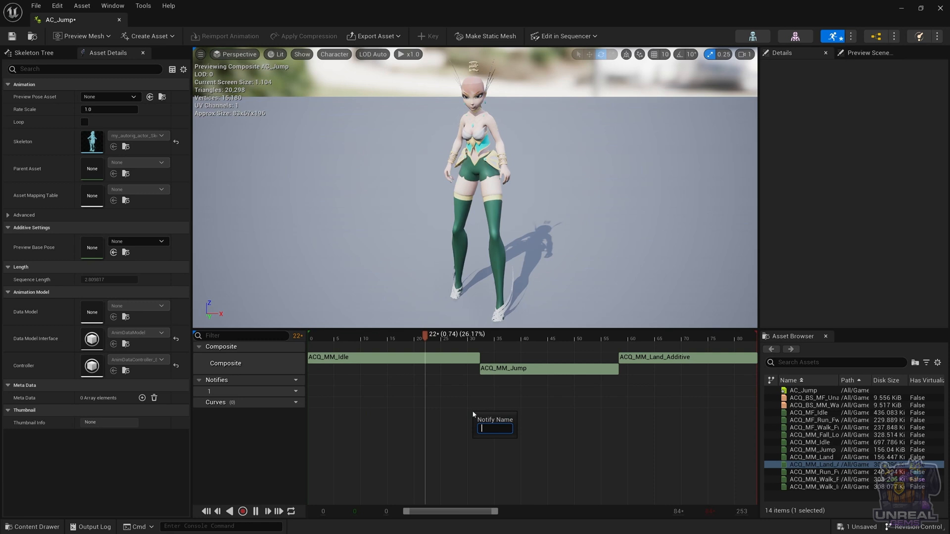
text(No)
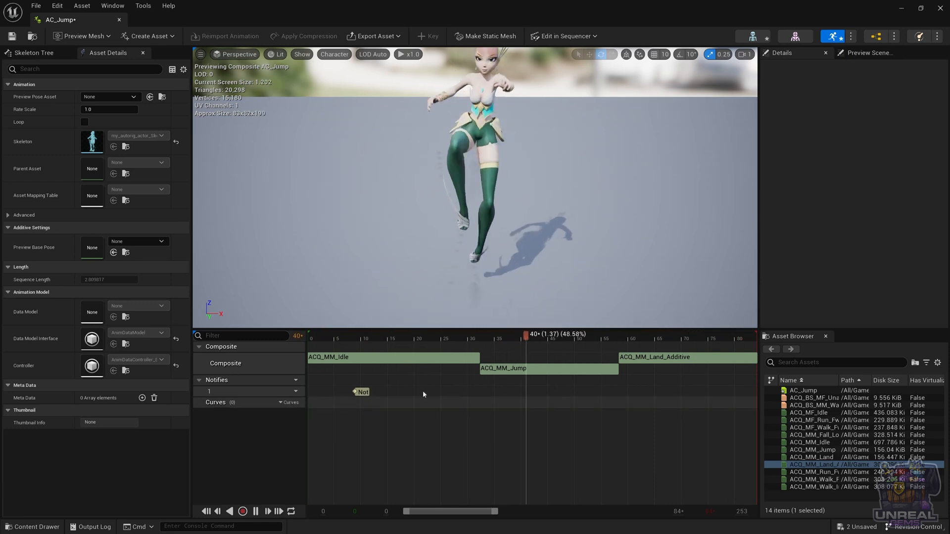
click(362, 392)
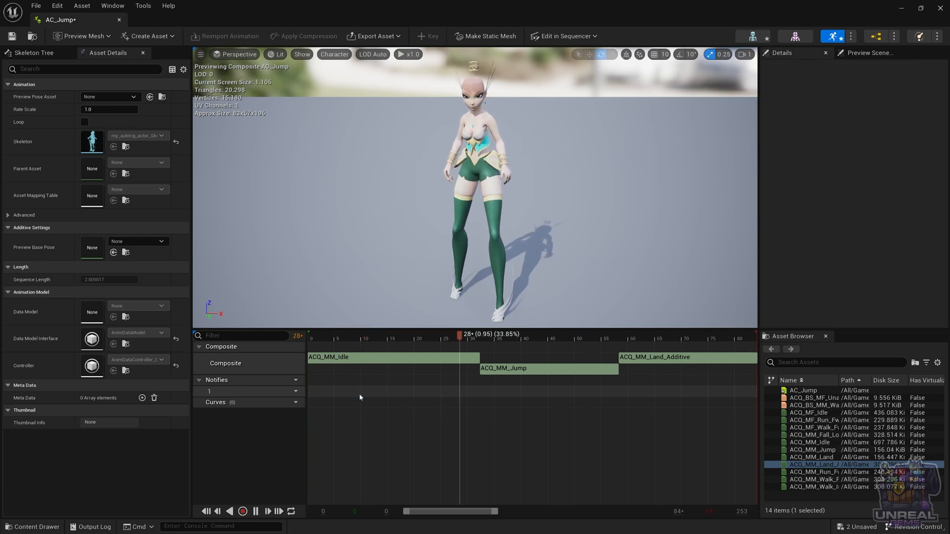
click(290, 403)
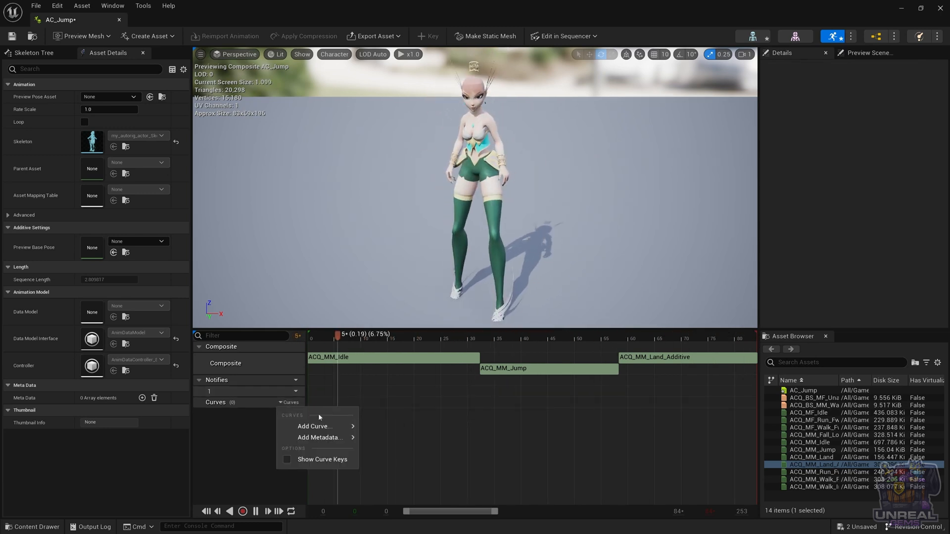
click(314, 426)
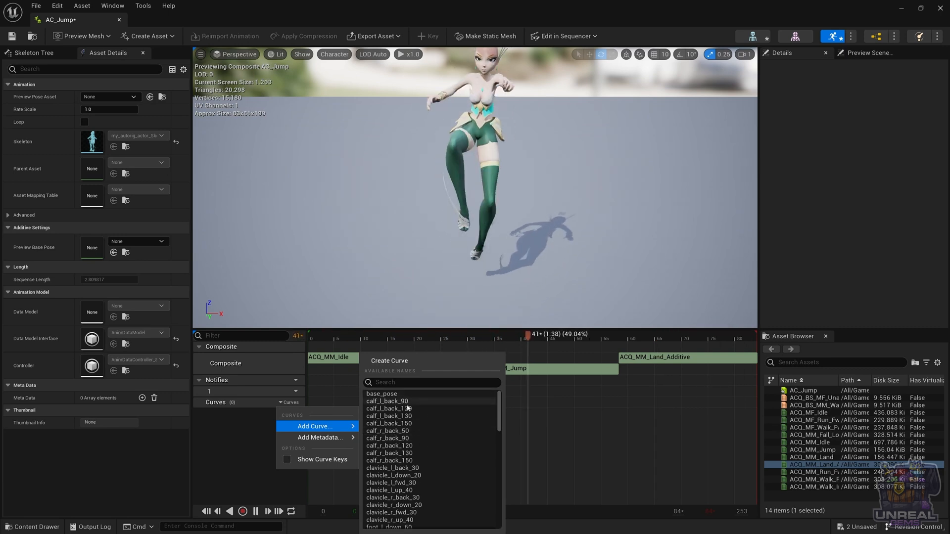
click(389, 422)
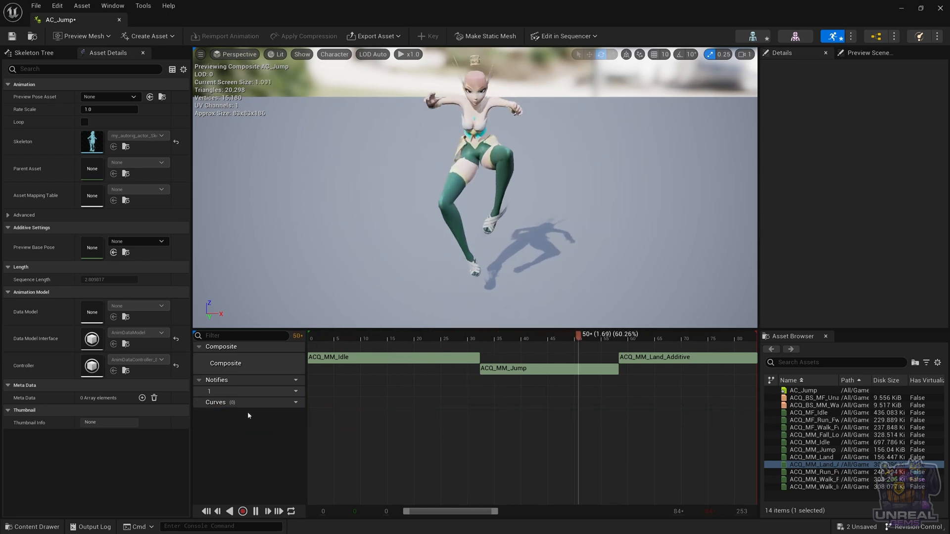
drag(579, 333, 452, 333)
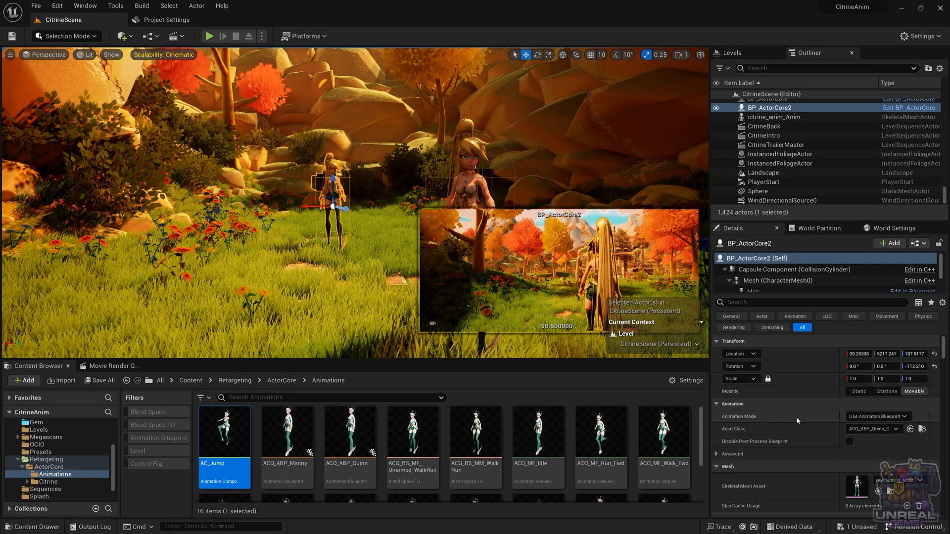
Step: Set BP_ActorCore2's Animation Mode to Use Animation Asset playing AC_Jump, looping
click(877, 417)
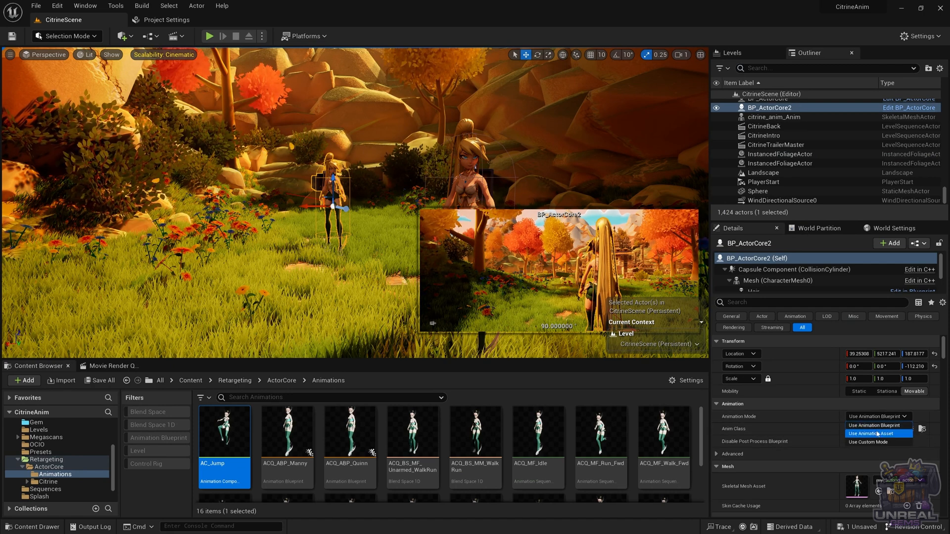
click(878, 434)
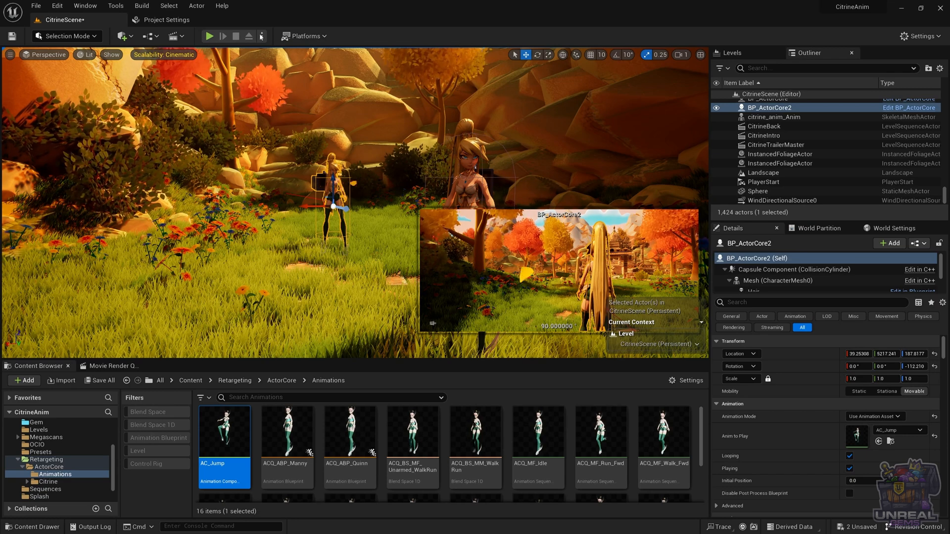
click(779, 155)
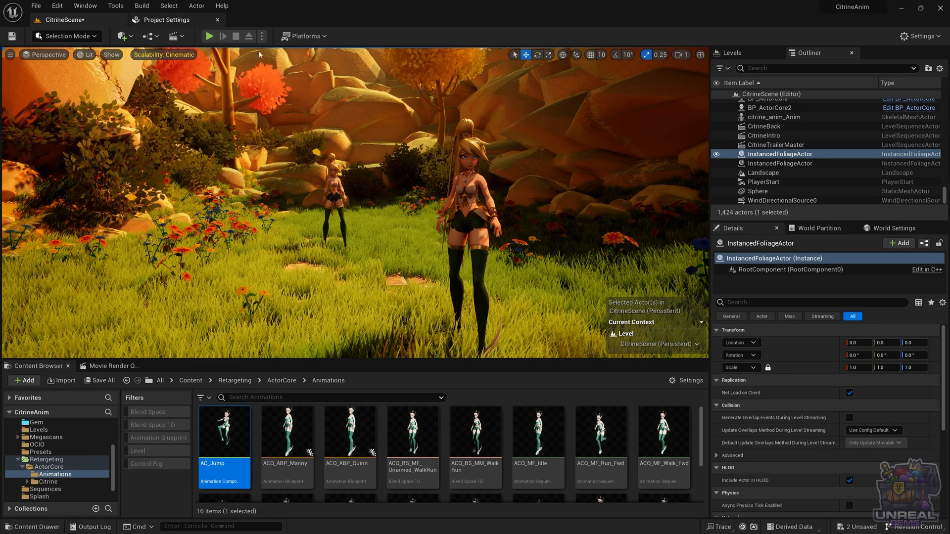
Step: Simulate the level from the Play options to watch the Citrine actor jump
click(262, 35)
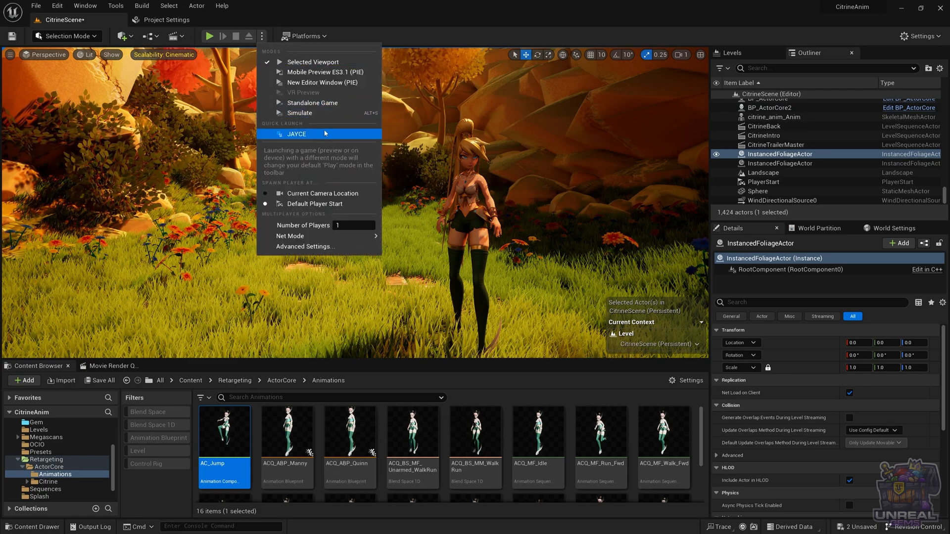
click(297, 134)
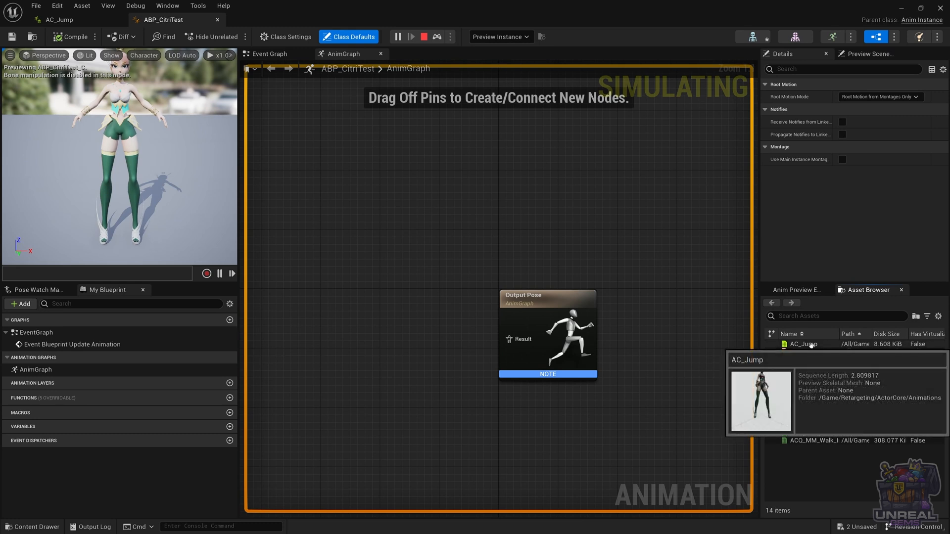
Step: Wire an AC_Jump player into ABP_CitriTest's Output Pose, compile, and return to the level
drag(803, 345, 369, 331)
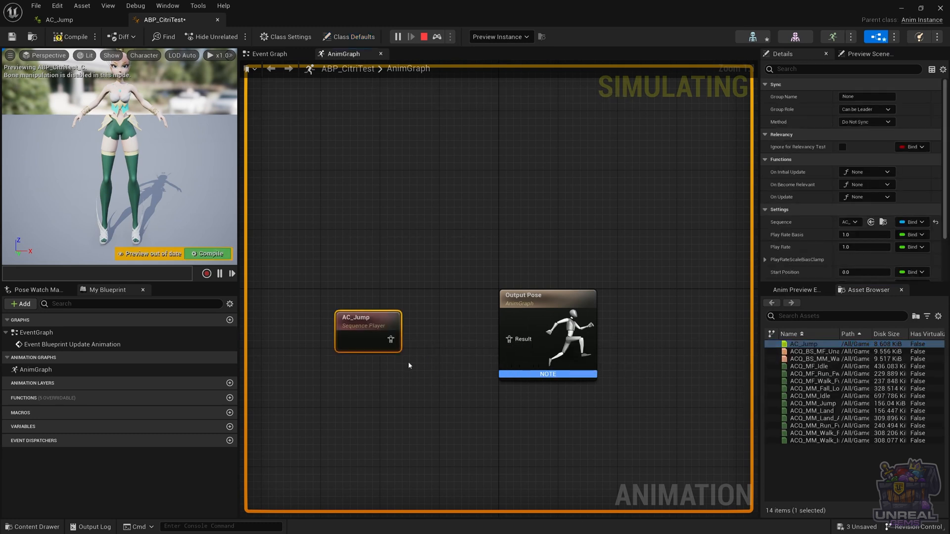
drag(404, 341, 510, 340)
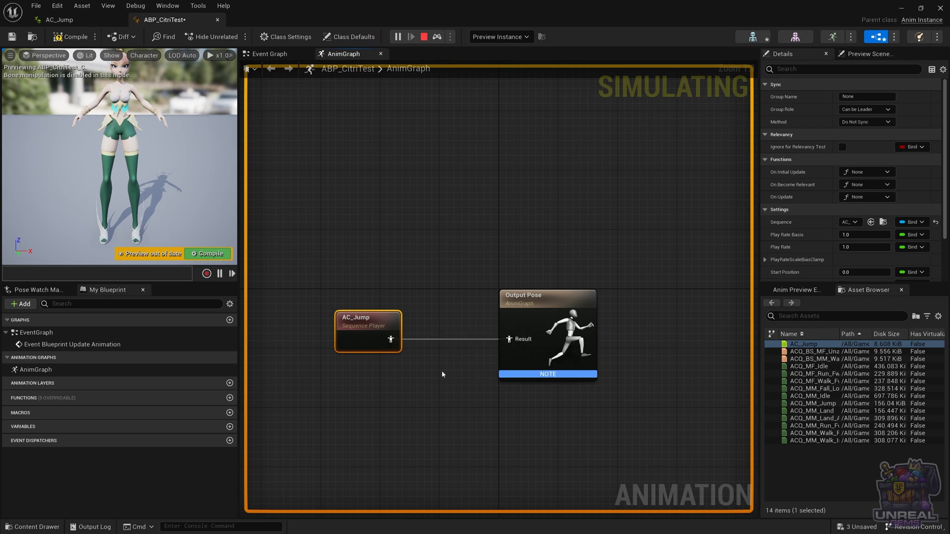
click(207, 253)
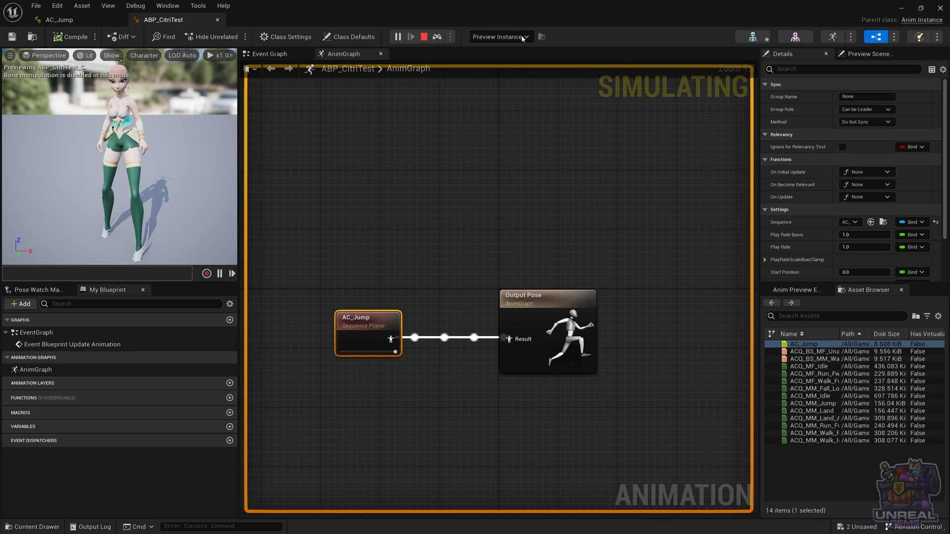
click(423, 36)
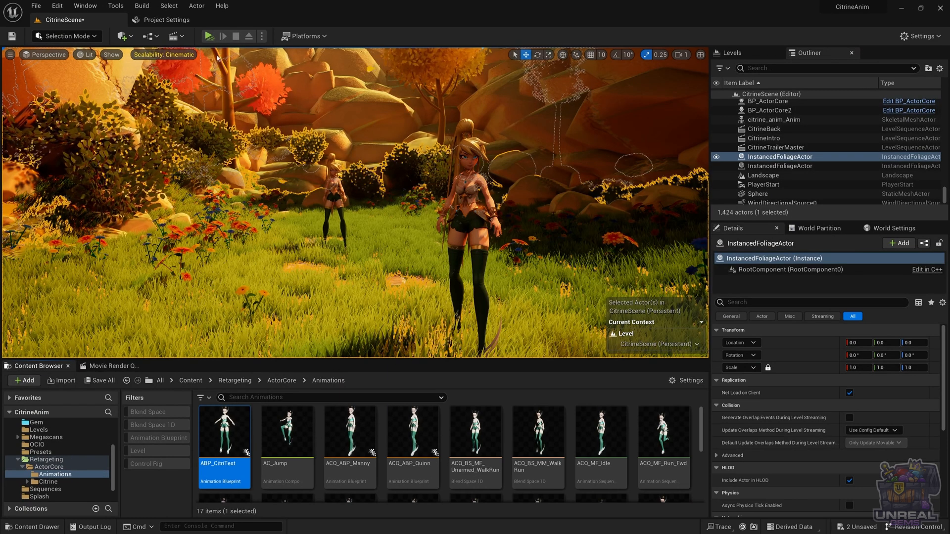
Step: Switch BP_ActorCore2 to Use Animation Blueprint with ABP_CitriTest_C, then simulate the level
click(770, 110)
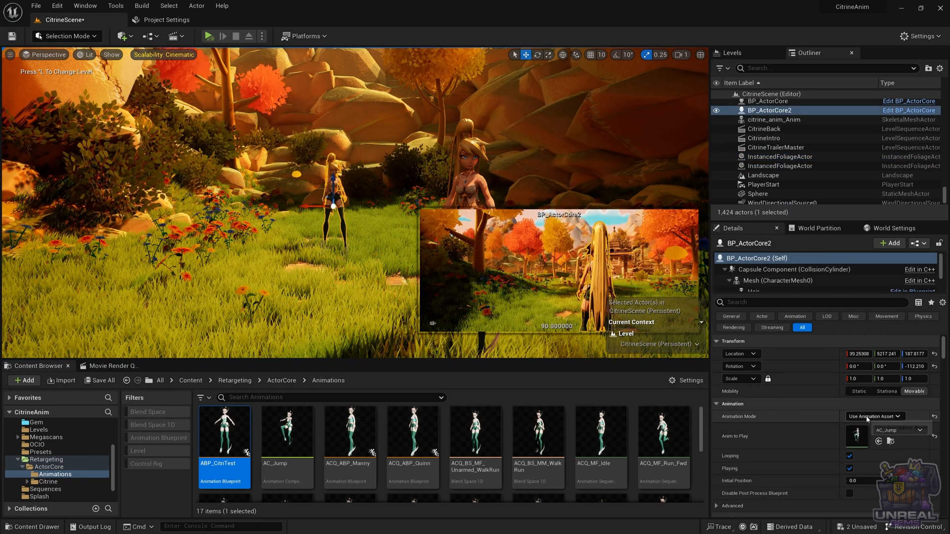
click(902, 417)
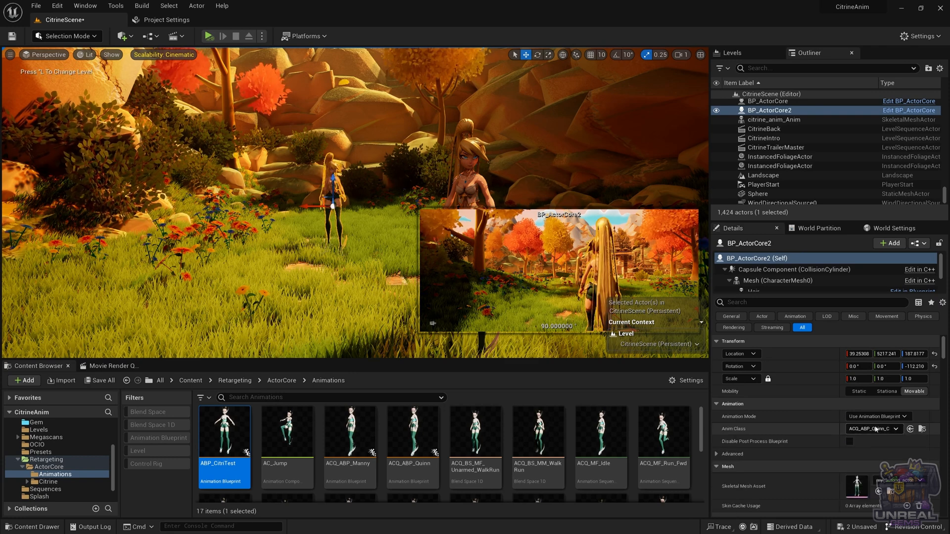
click(874, 428)
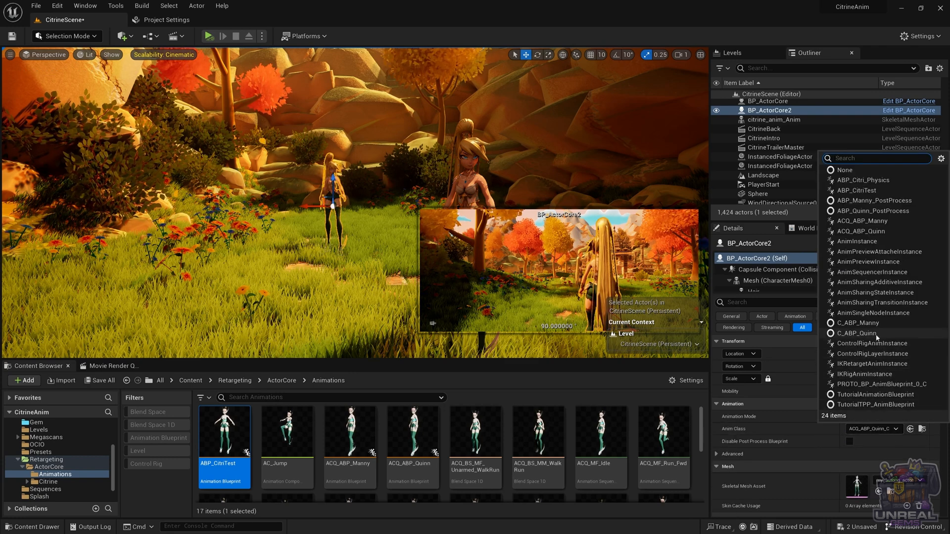
mouse_move(879, 293)
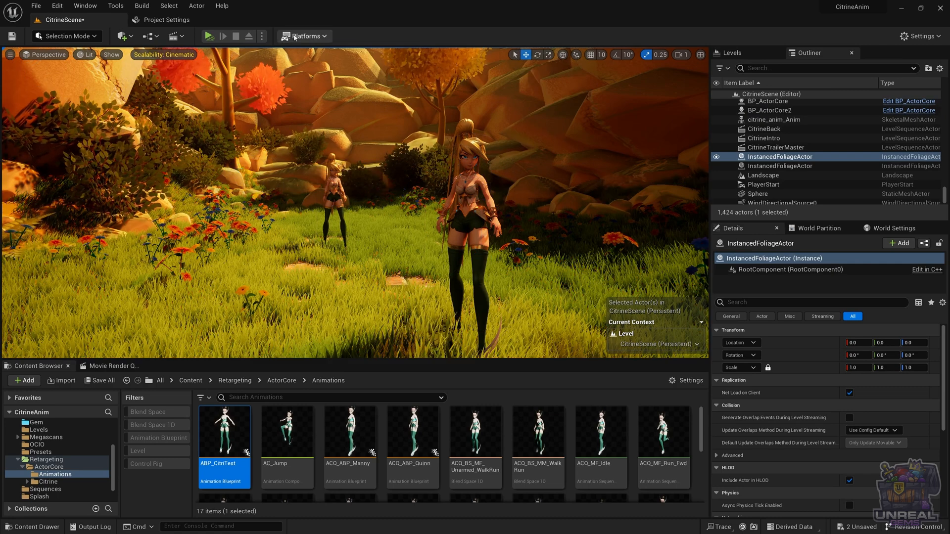
click(209, 36)
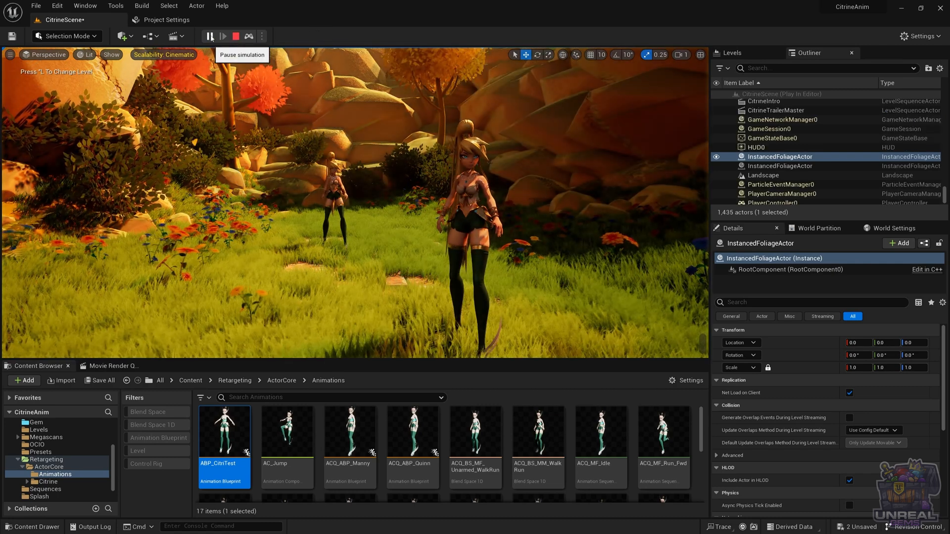